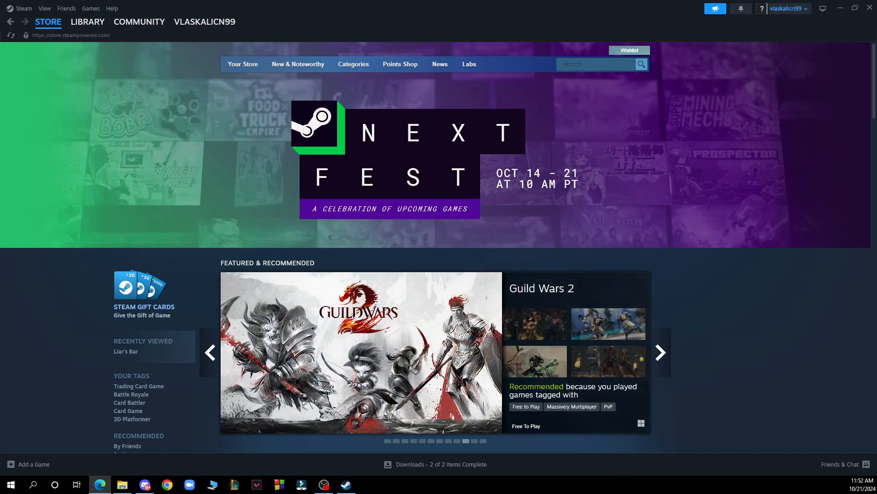
{"action": "left_click", "coordinate": [660, 351]}
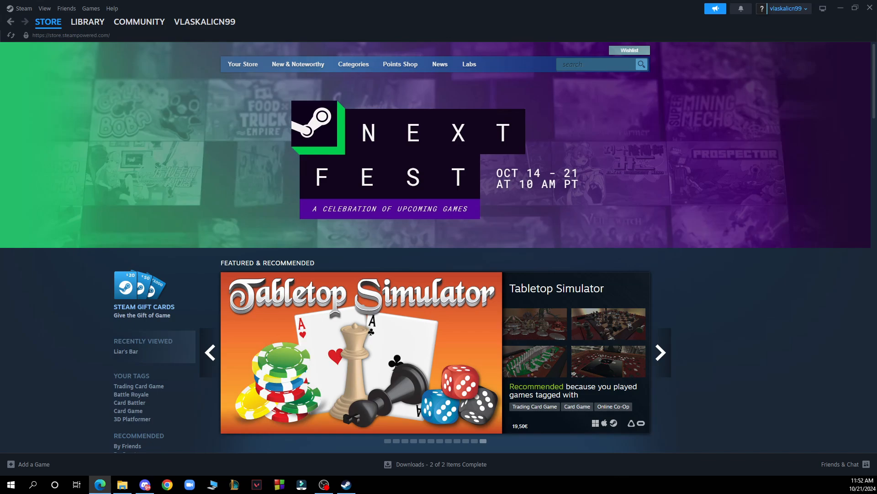
{"action": "left_click", "coordinate": [660, 352]}
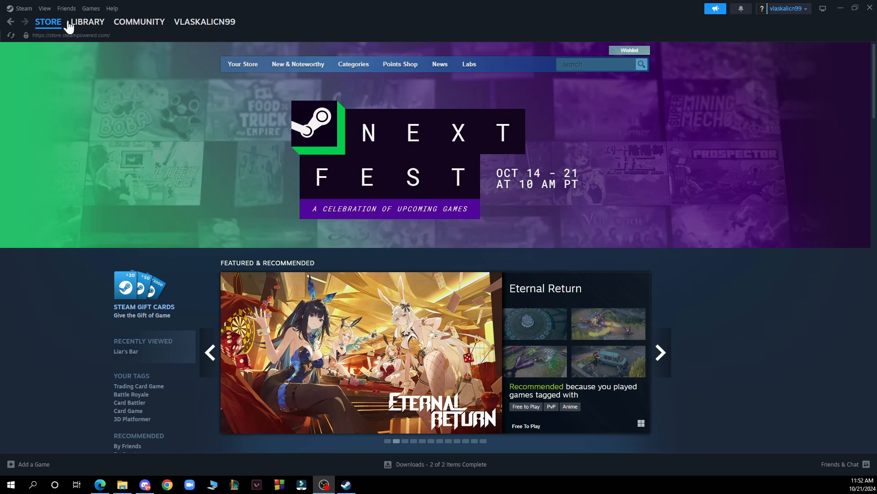
{"action": "left_click", "coordinate": [48, 21]}
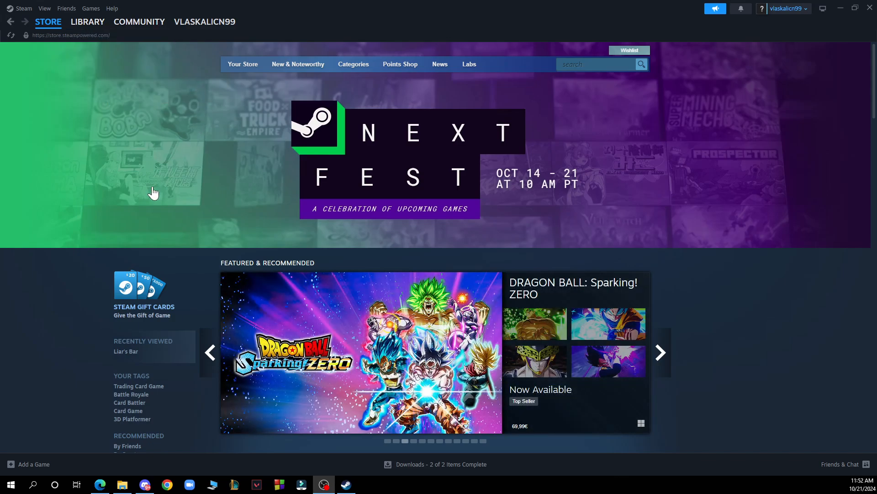
{"action": "mouse_move", "coordinate": [298, 64]}
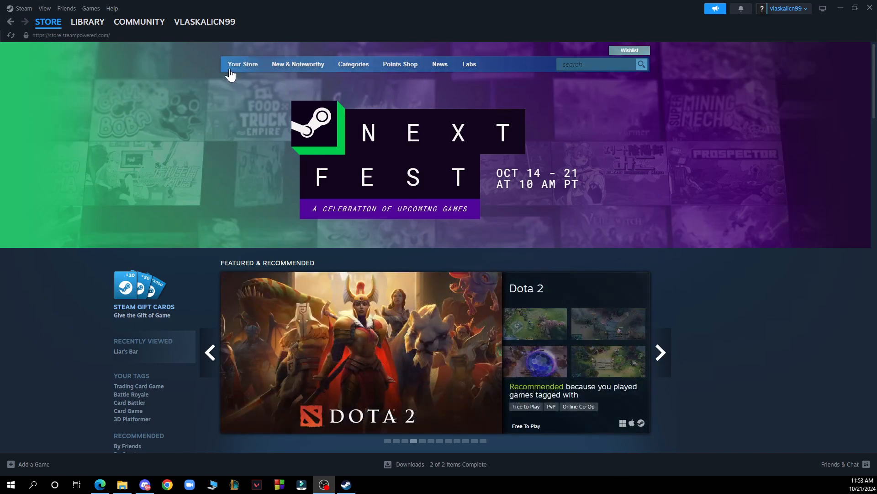
{"action": "left_click", "coordinate": [352, 64]}
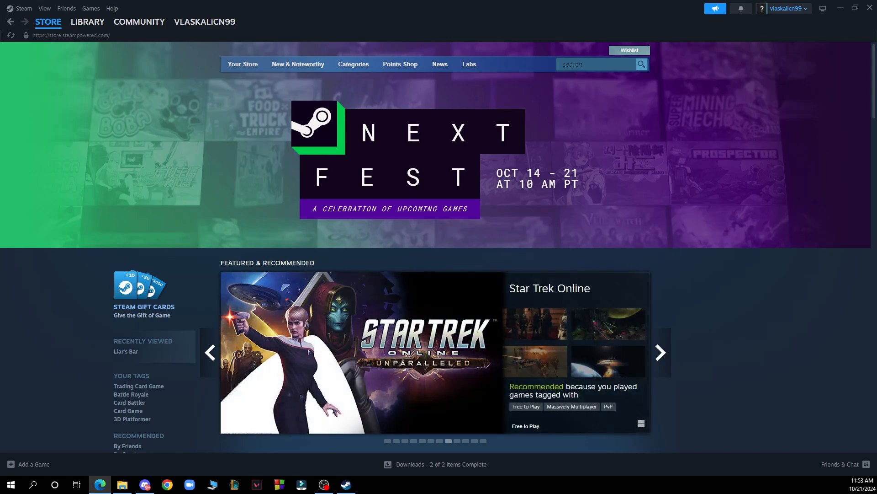
{"action": "left_click", "coordinate": [660, 353]}
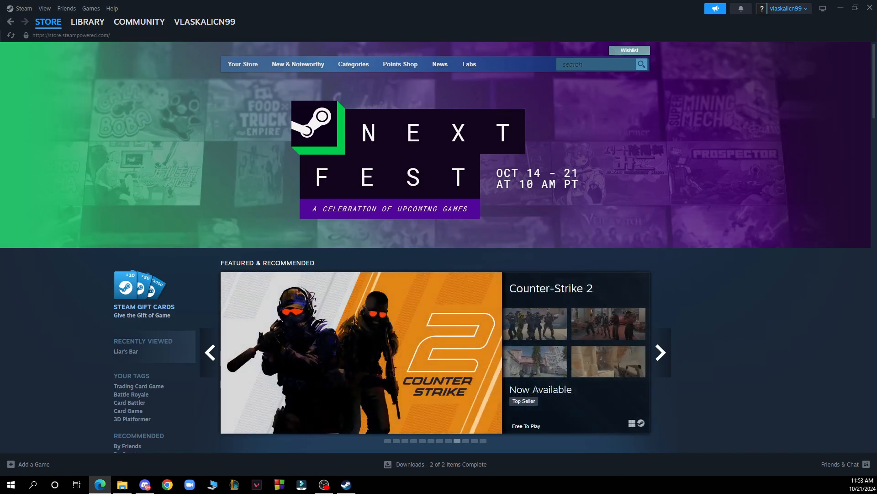